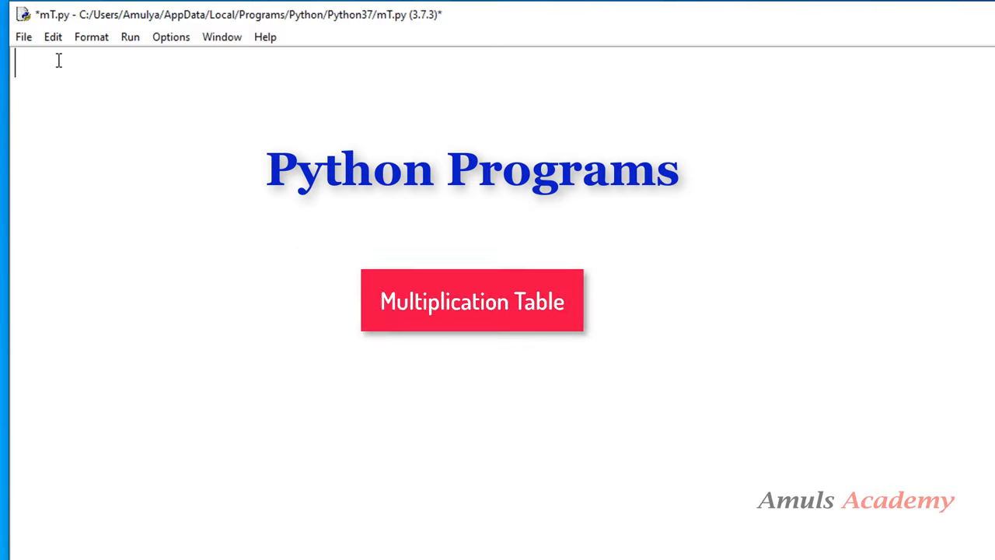
# Write n = int(input("enter the number:")) as mT.py's first line and highlight int
pyautogui.write('n =')
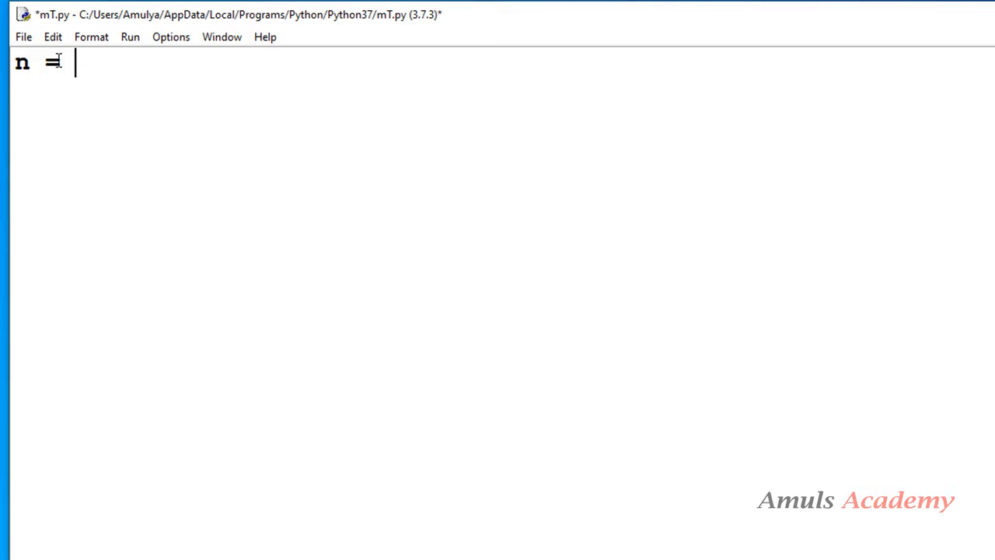
pyautogui.write('int(input("enter the number:"))')
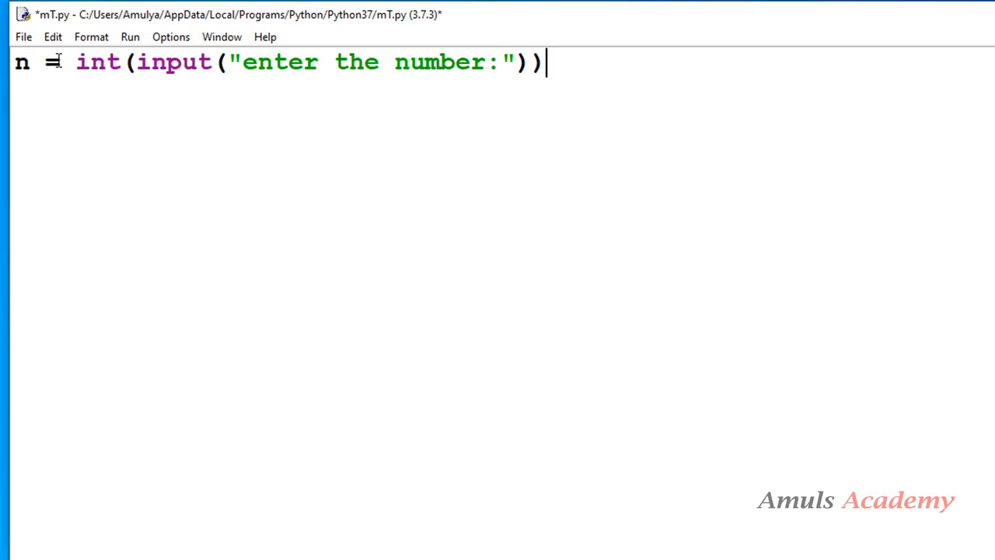
pyautogui.moveTo(420, 78)
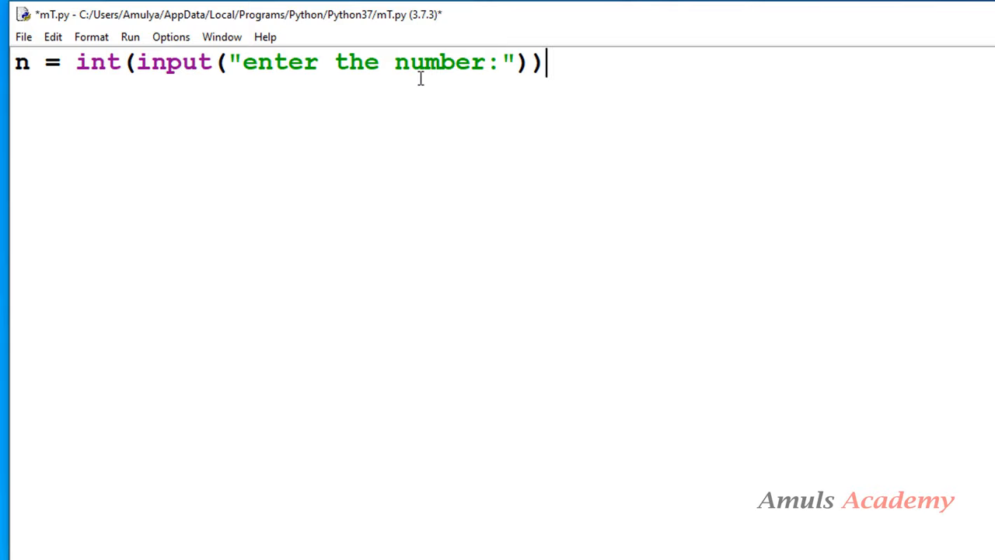
pyautogui.doubleClick(96, 62)
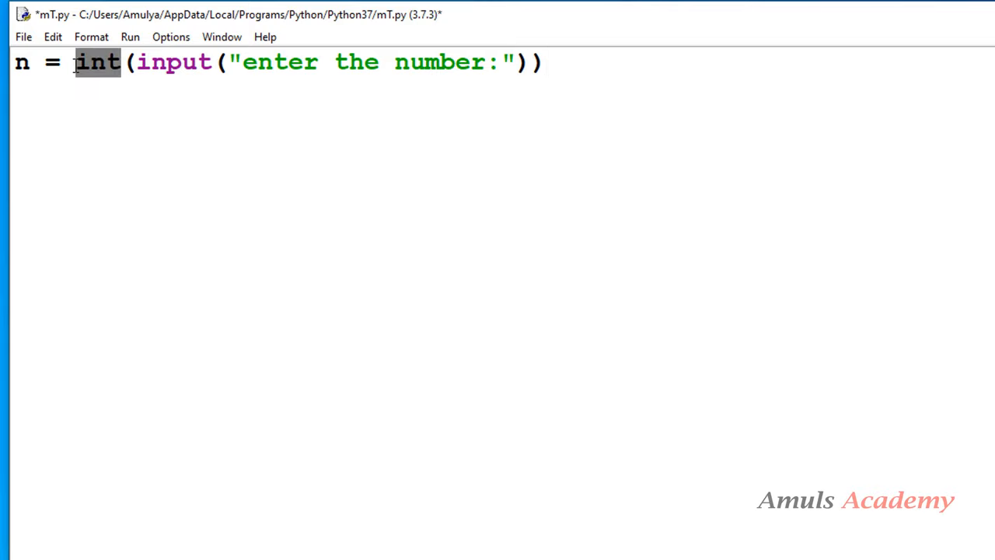
pyautogui.moveTo(166, 58)
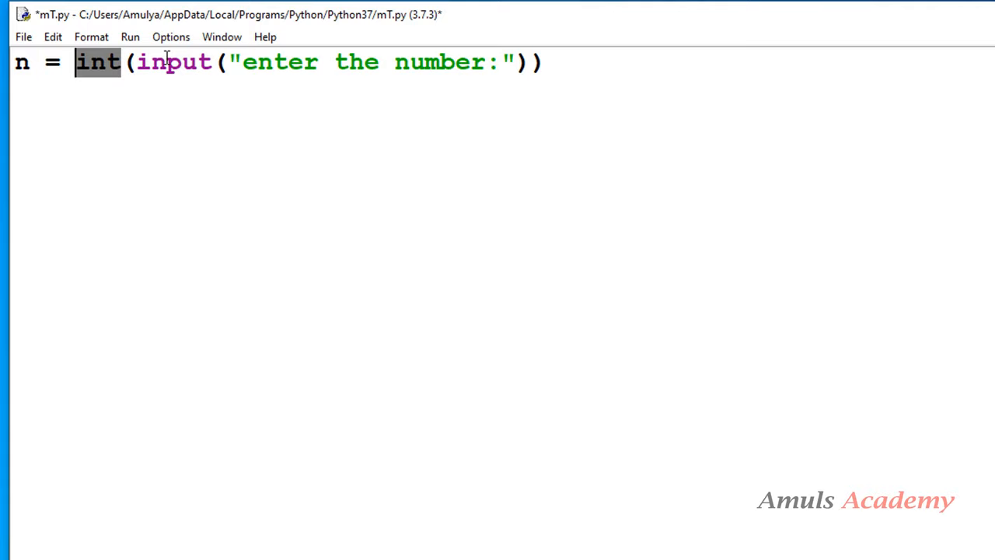
pyautogui.moveTo(147, 70)
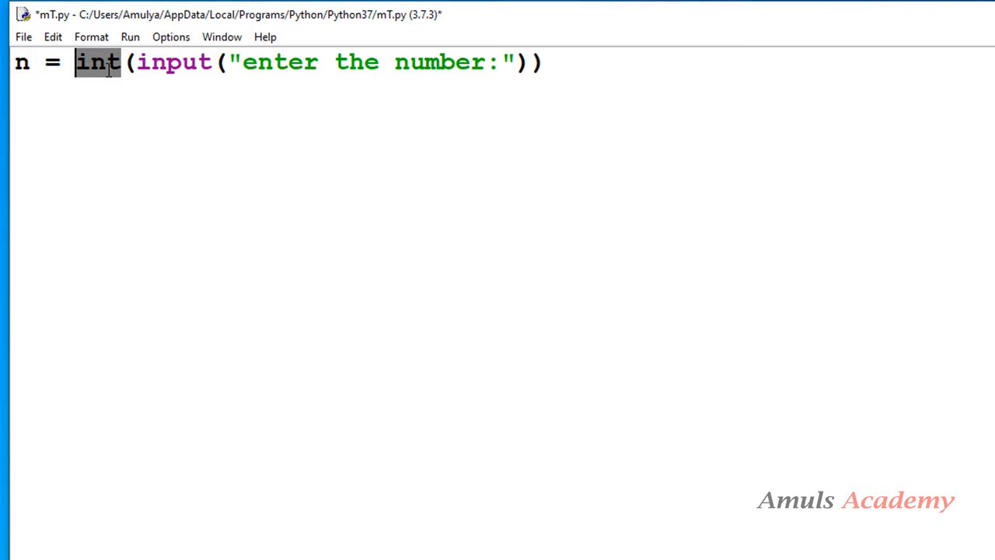
pyautogui.moveTo(36, 76)
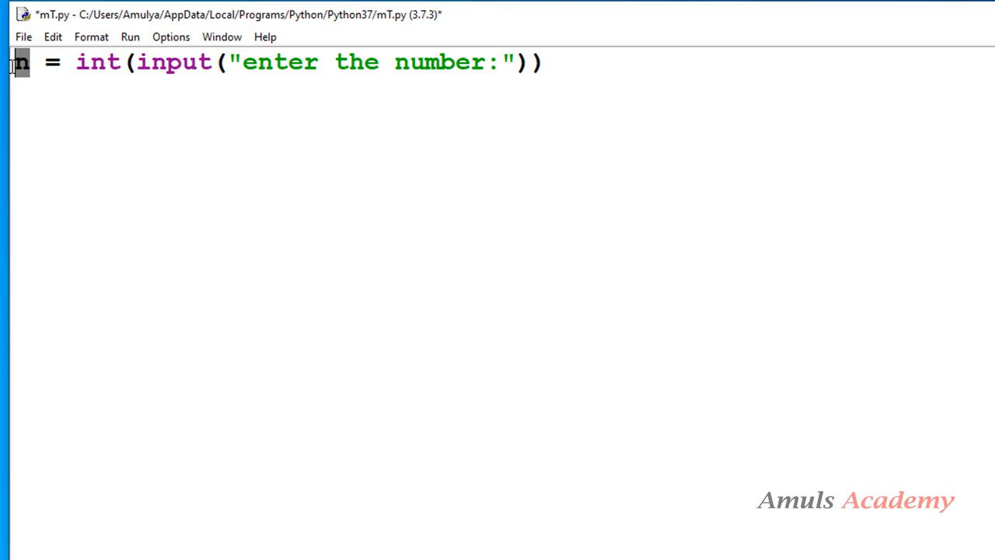
# Add the line for i in range(1,21): below the input line
pyautogui.click(547, 62)
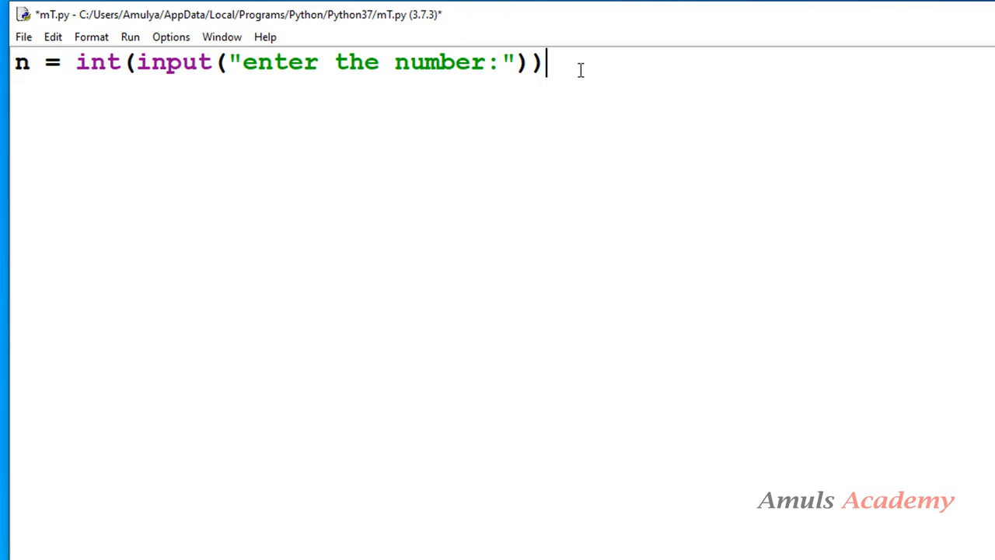
pyautogui.write('fo')
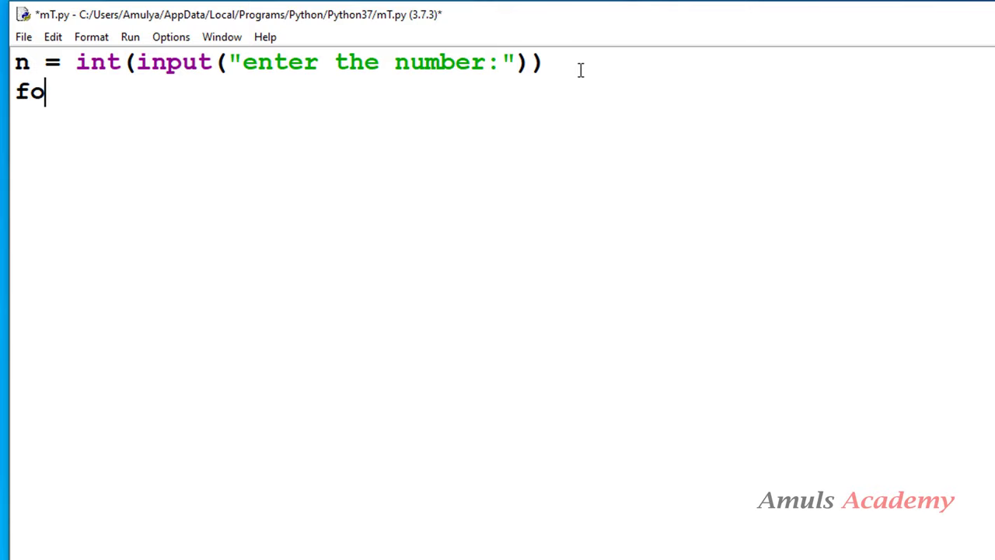
pyautogui.write('r i')
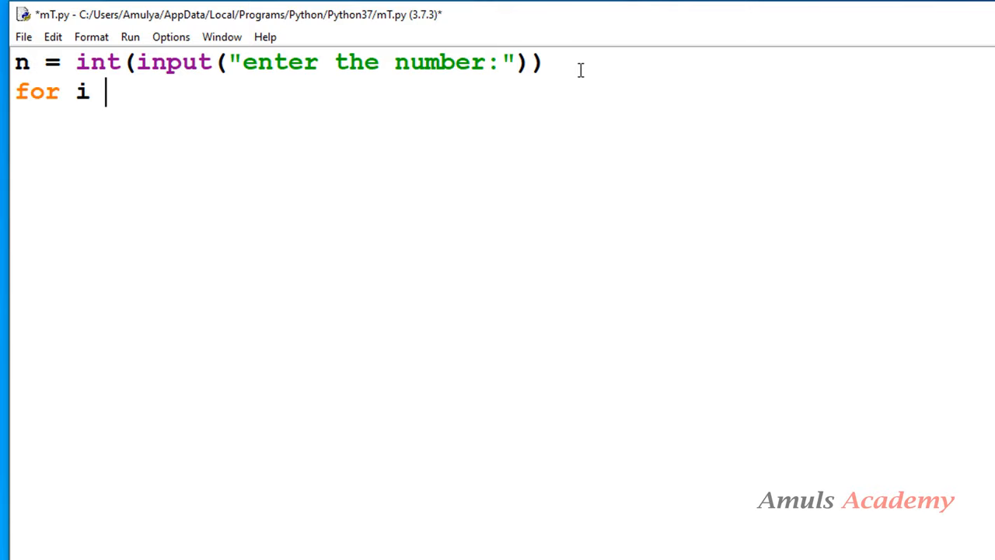
pyautogui.write('in range()')
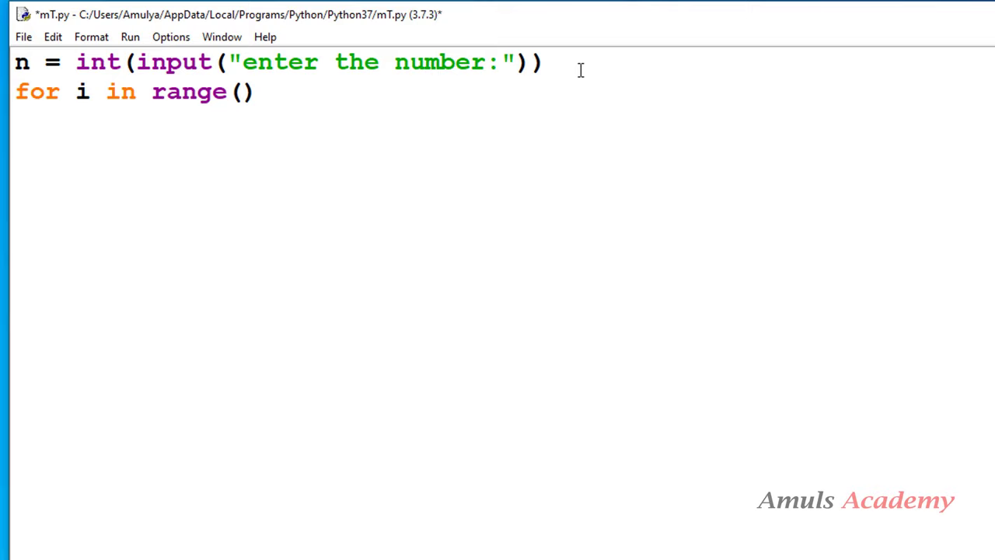
pyautogui.write('1,21')
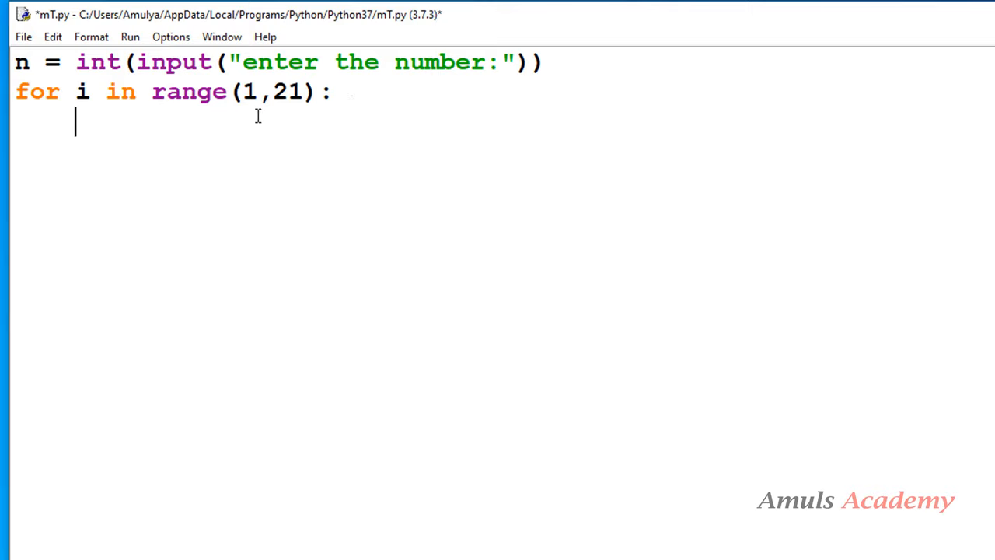
# Start the loop body with print(n,"*",i,"=", filling in the arguments
pyautogui.write('prin')
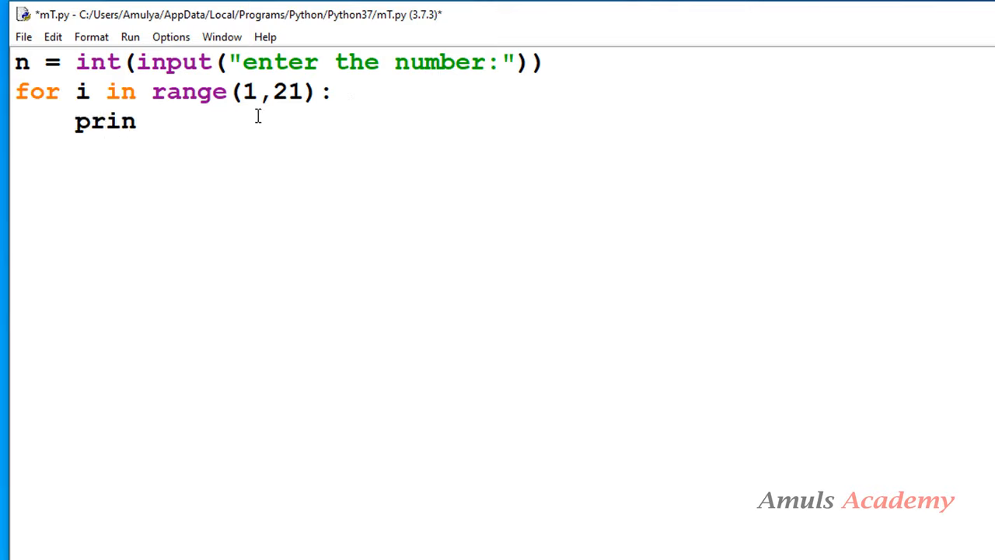
pyautogui.write('t()')
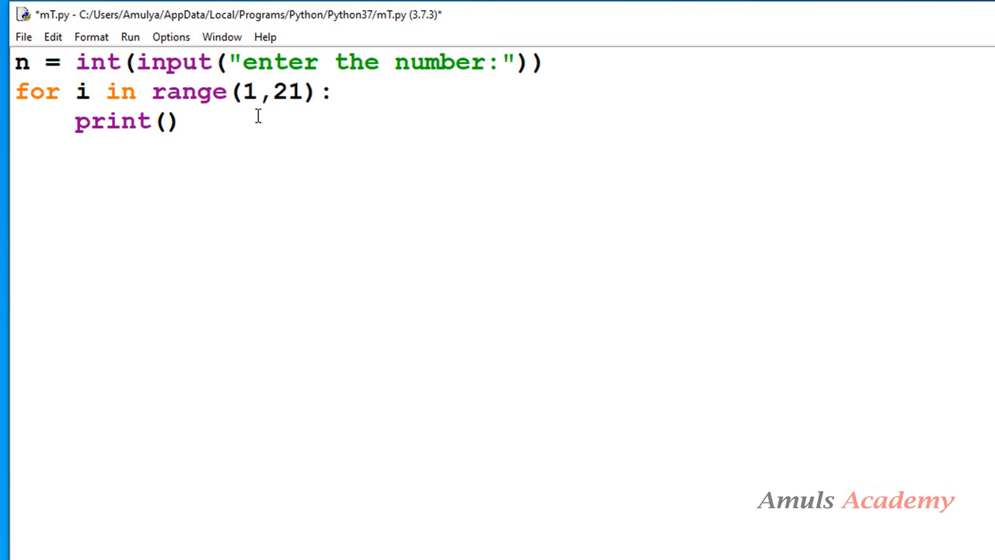
pyautogui.click(166, 121)
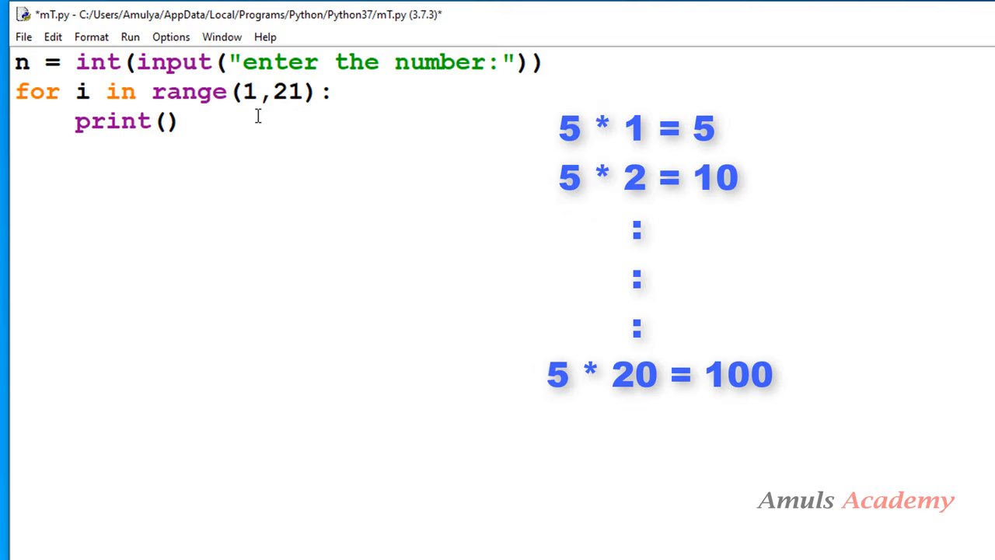
pyautogui.write('n,"')
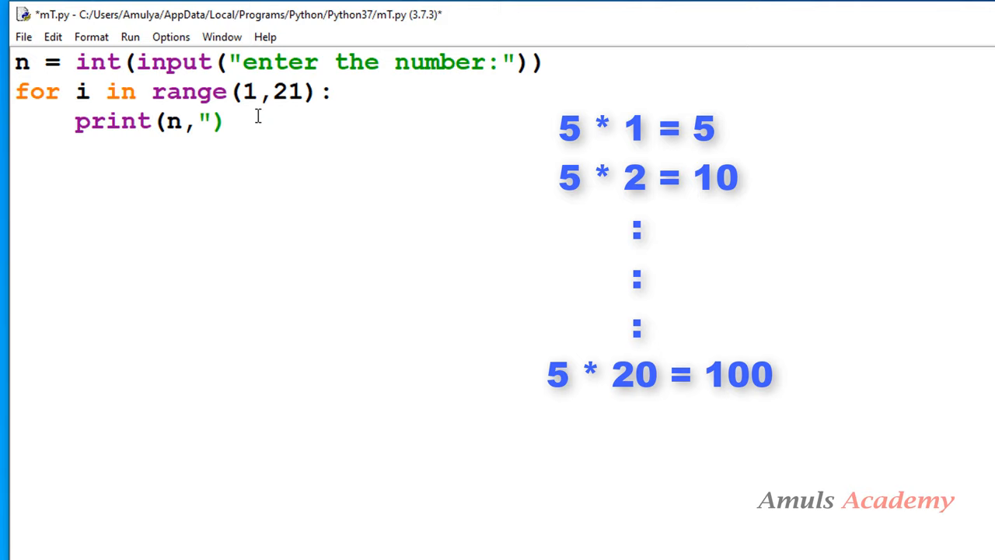
pyautogui.write('*')
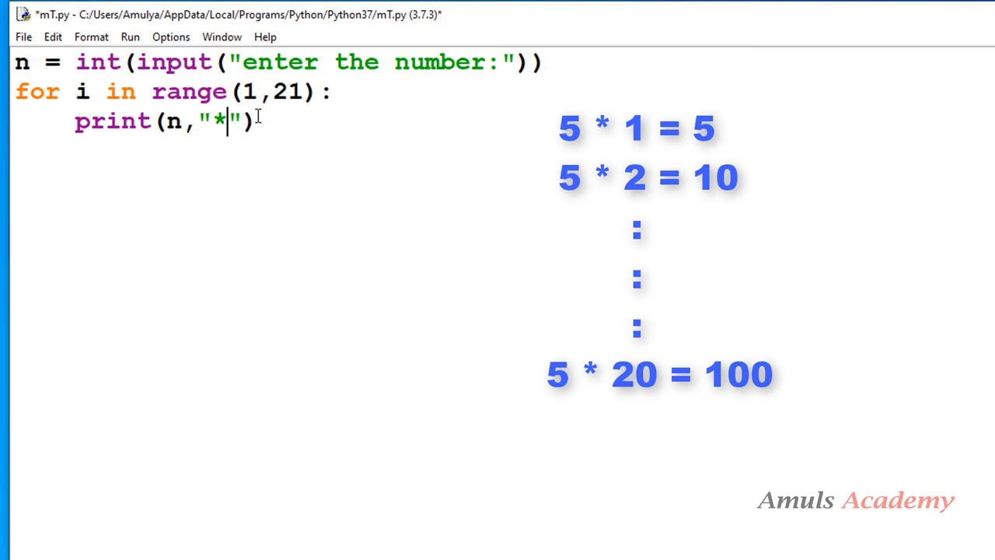
pyautogui.write(',')
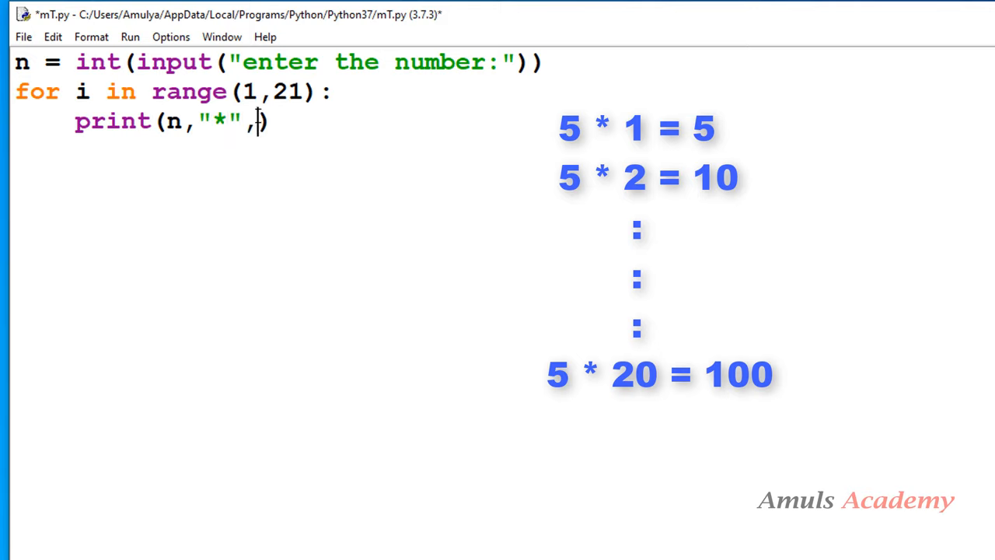
pyautogui.write('i')
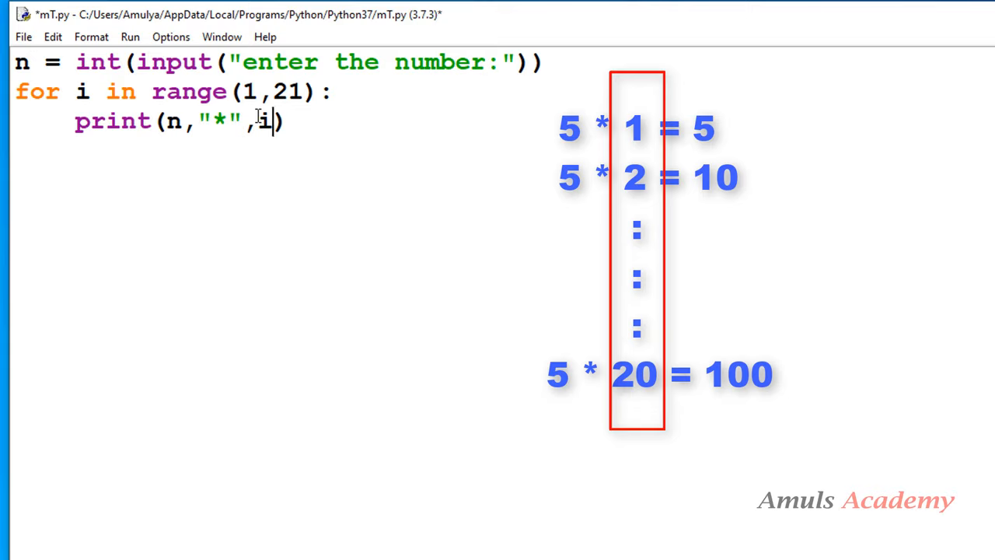
pyautogui.write(',""')
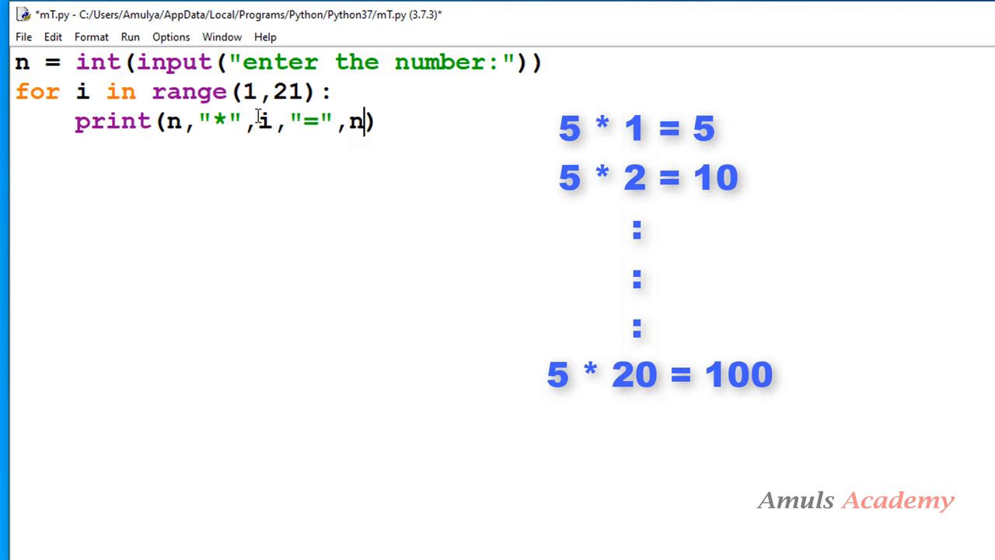
# Finish the print with n*i, run mT.py with F5, and enter 5
pyautogui.write('*i')
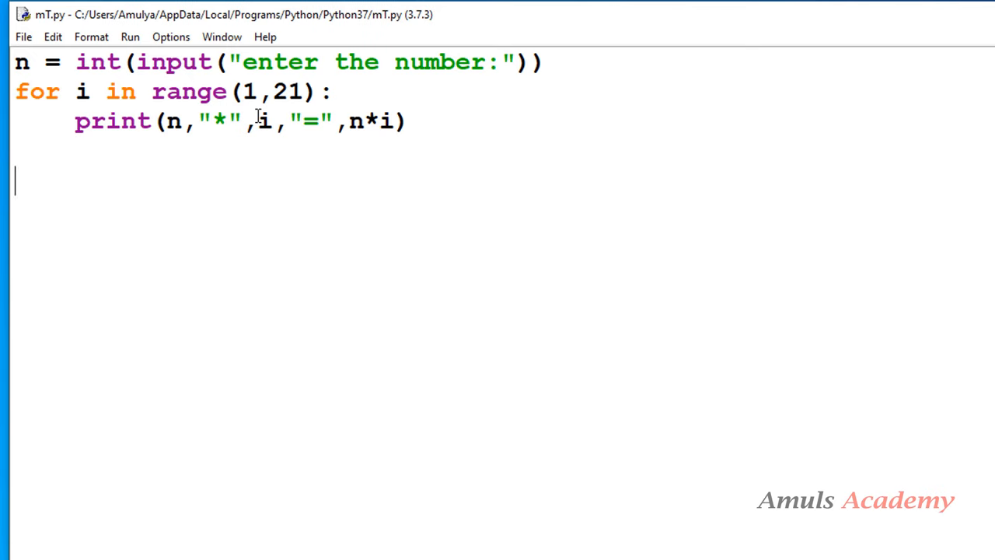
pyautogui.press('F5')
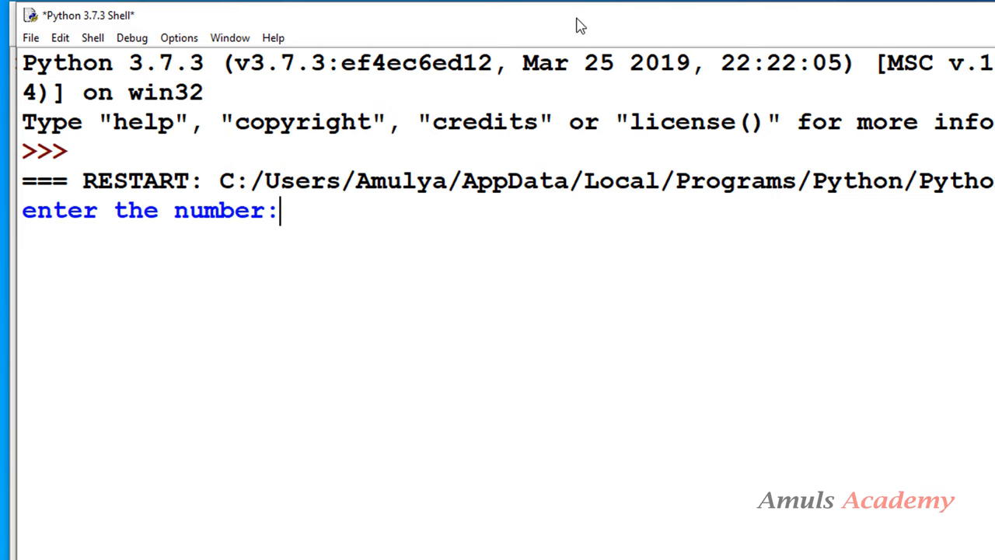
pyautogui.write('5')
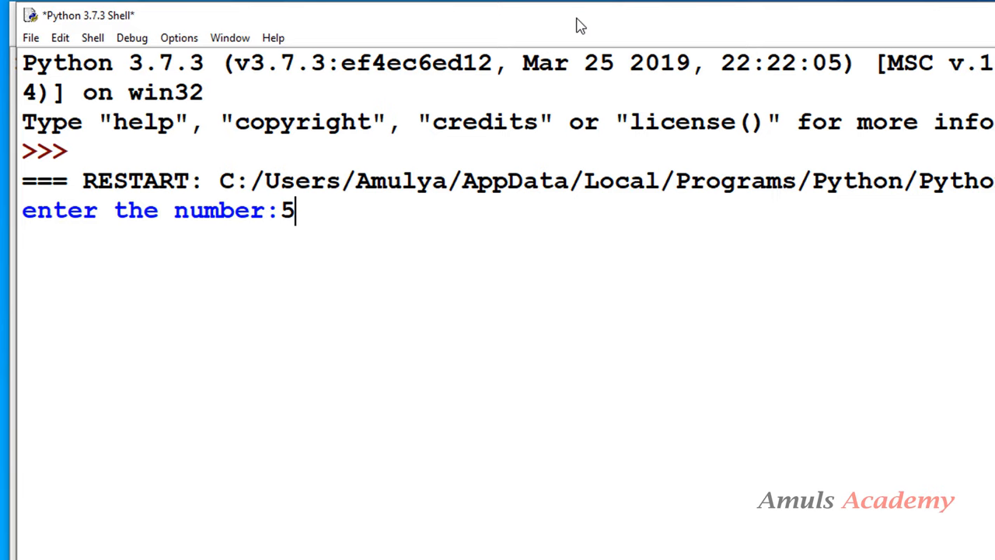